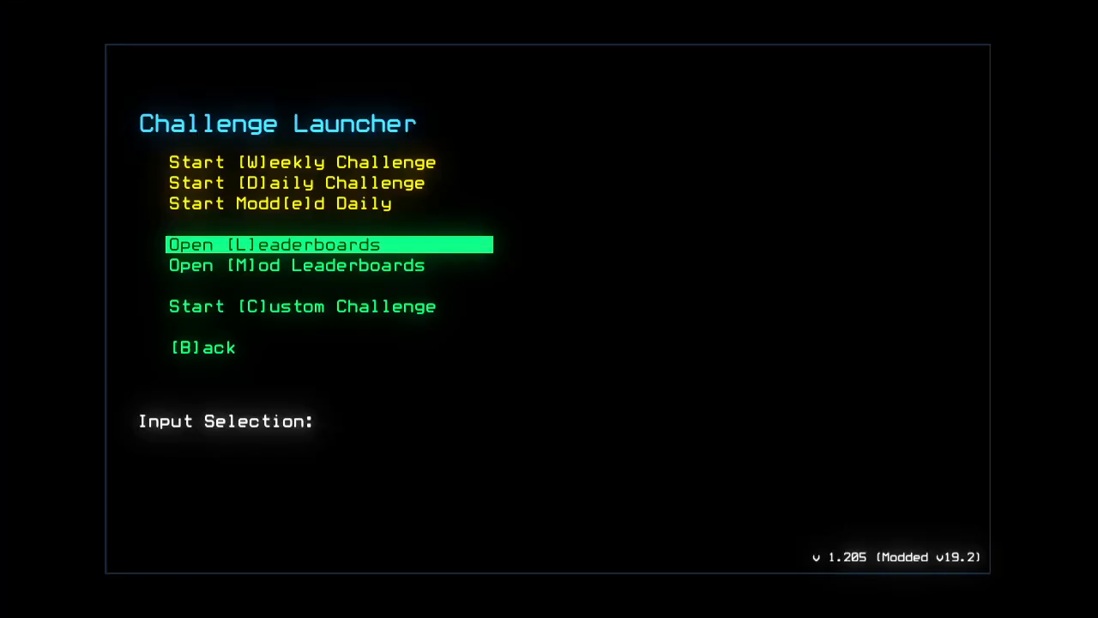
- Enter the modded daily key 'm' to launch the three-drone mission
{"action": "key", "text": "m"}
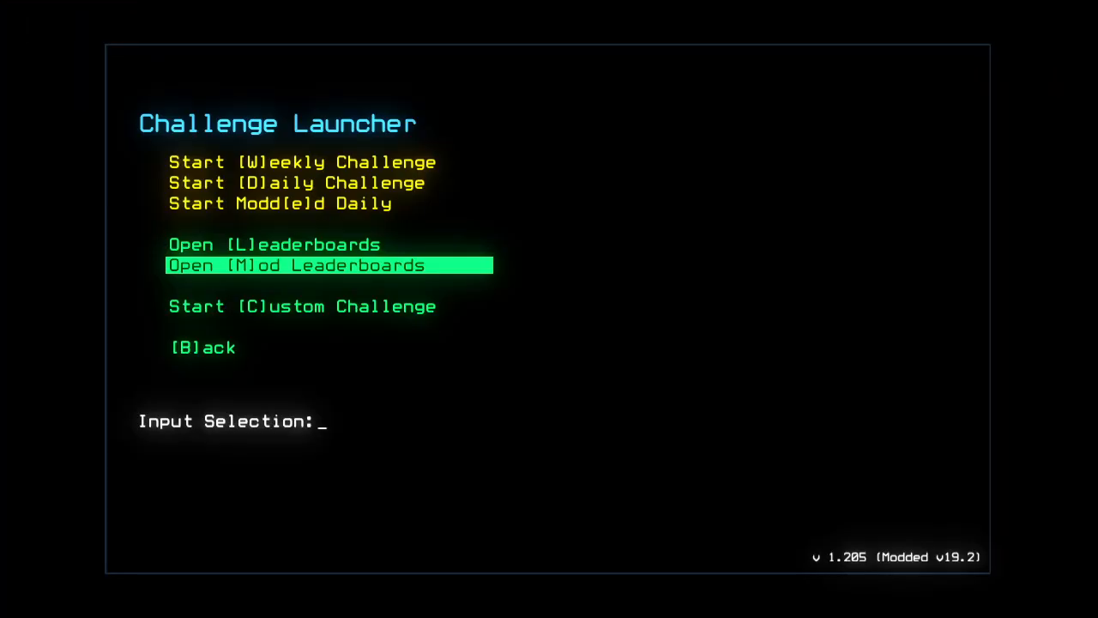
{"action": "key", "text": "m"}
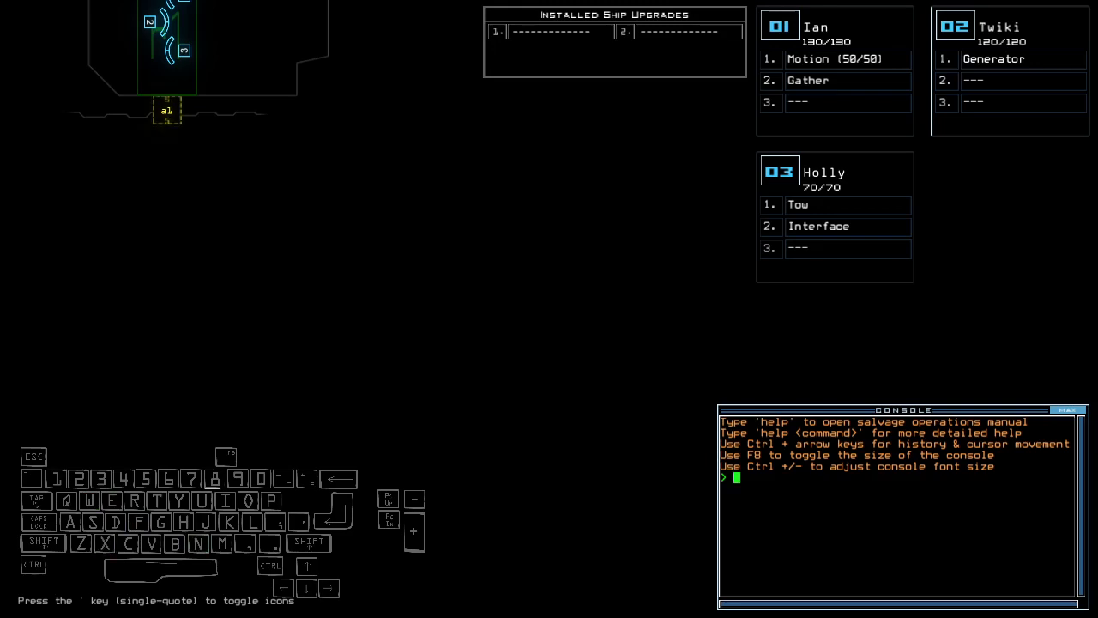
{"action": "mouse_move", "coordinate": [364, 129]}
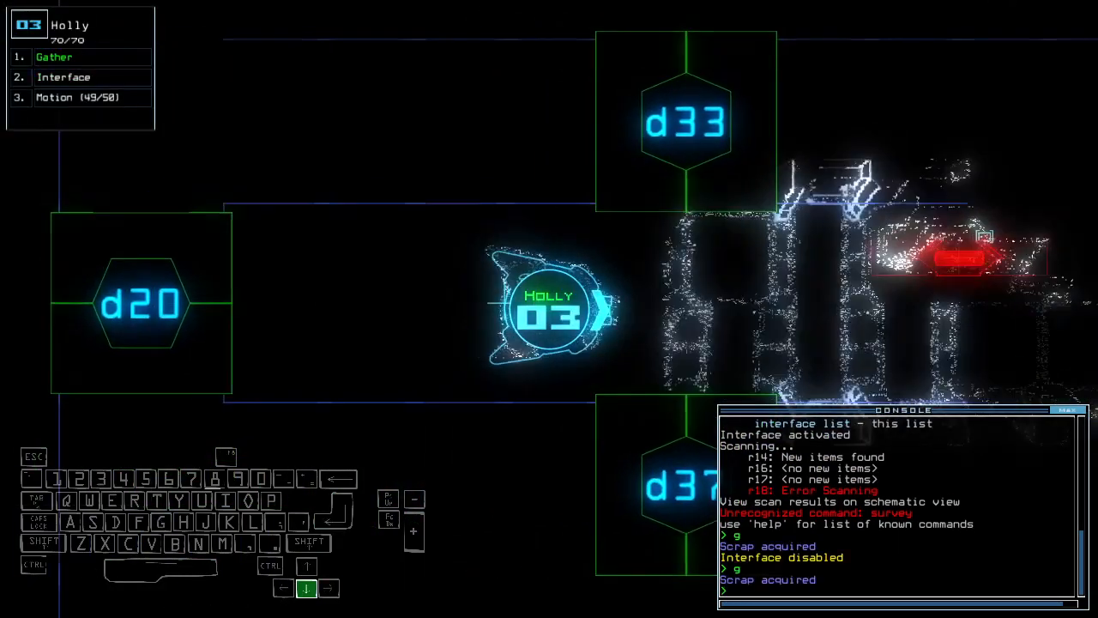
- Toggle door d20, then run the generator command twice, also toggling door d15
{"action": "type", "text": "d20"}
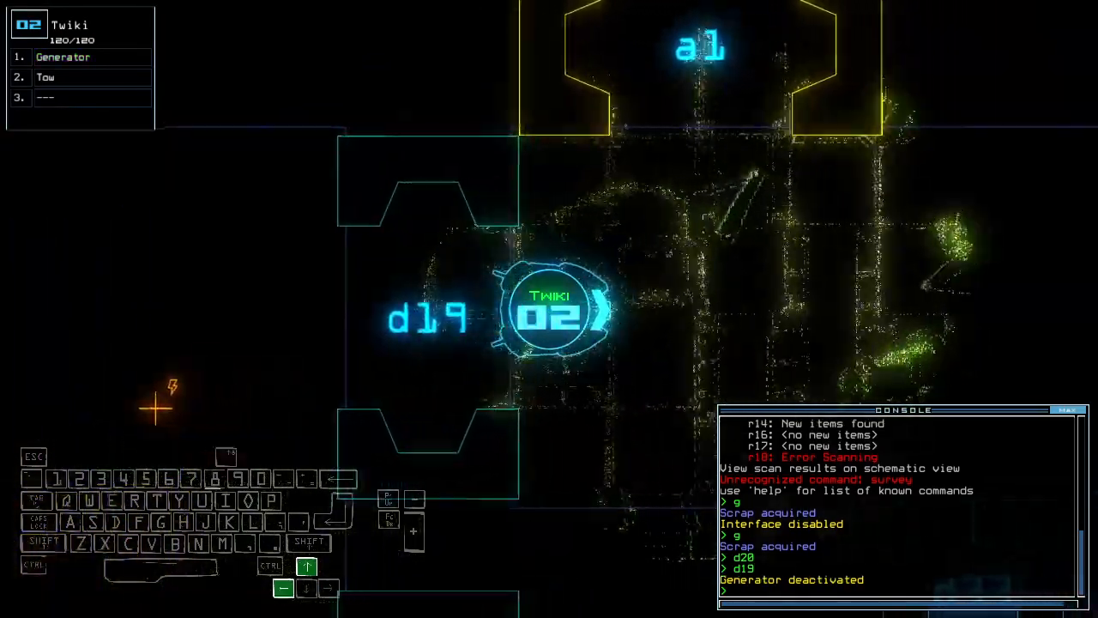
{"action": "type", "text": "generator ;d15"}
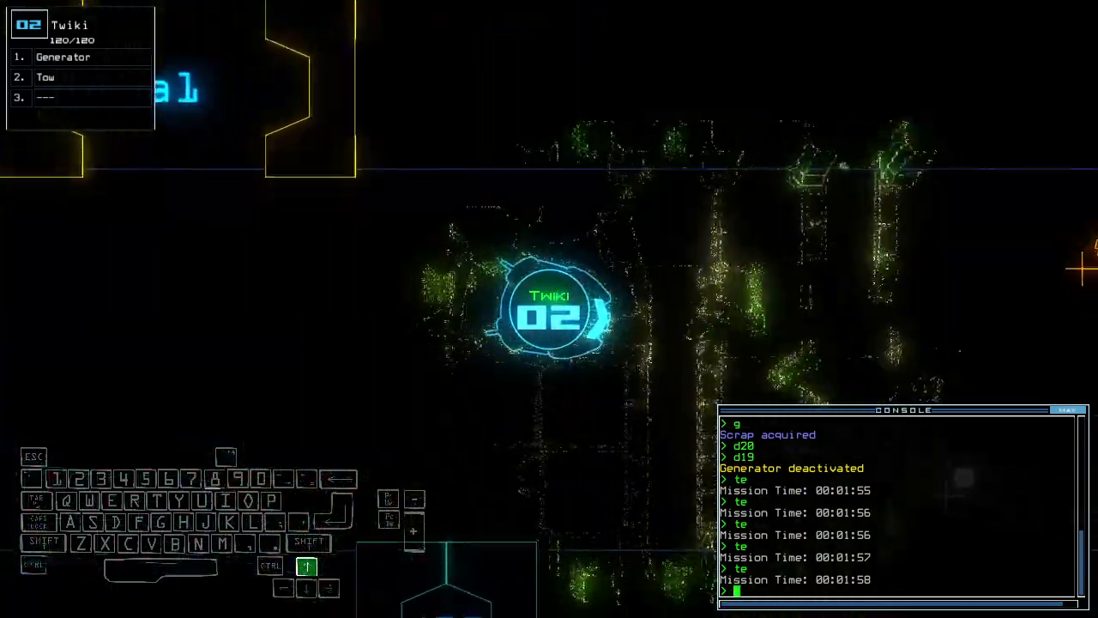
{"action": "type", "text": "generator"}
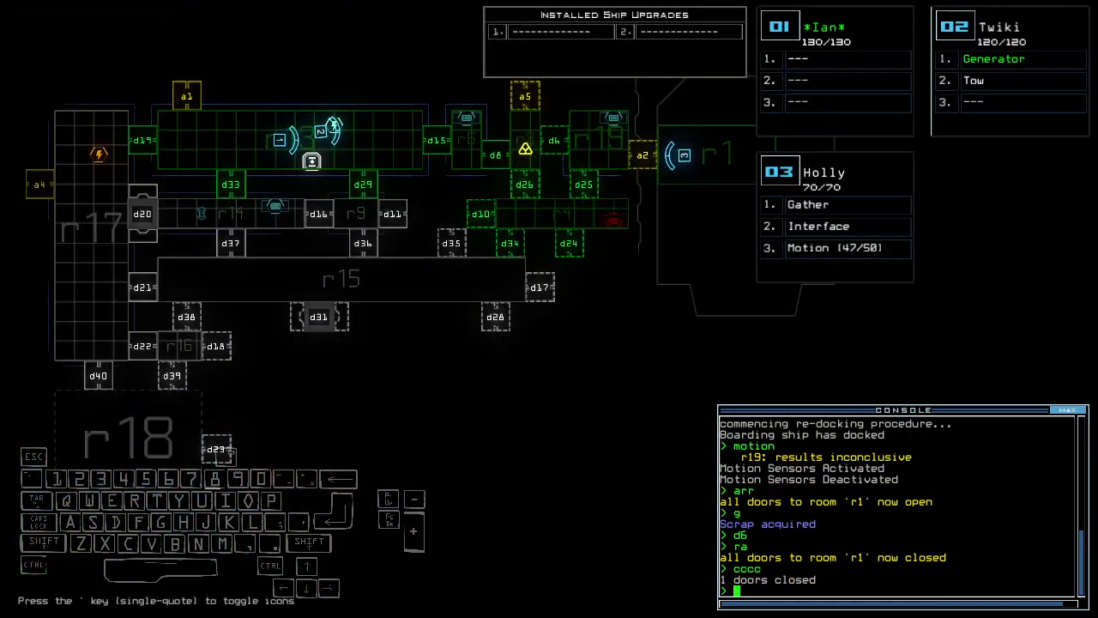
- Start re-docking with dd a, toggle a door, and begin a navigate command
{"action": "type", "text": "dd a"}
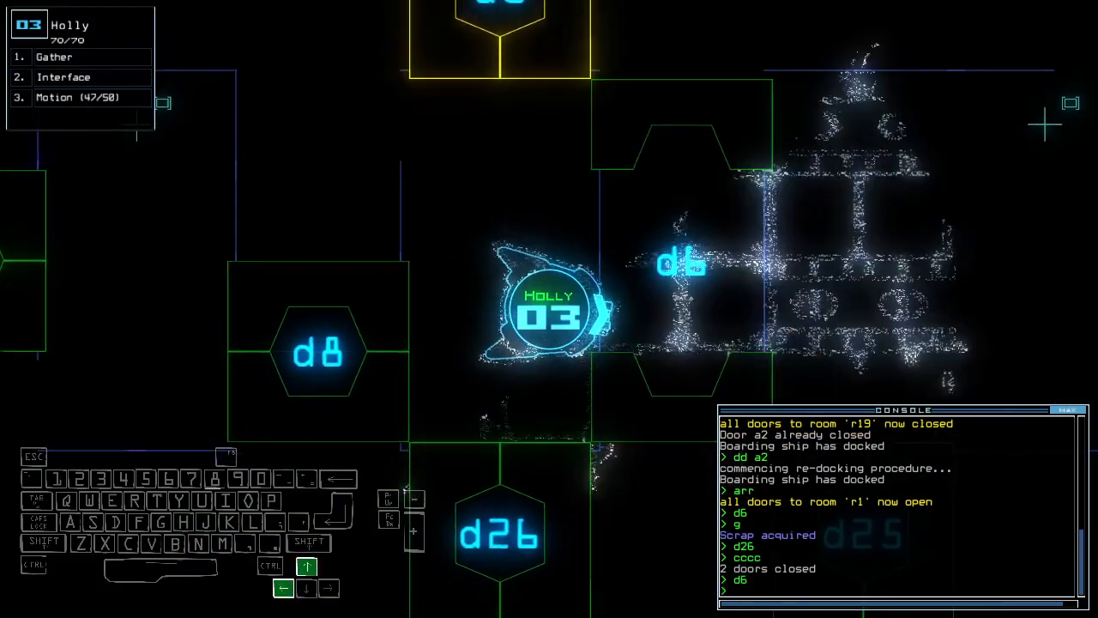
{"action": "type", "text": "d"}
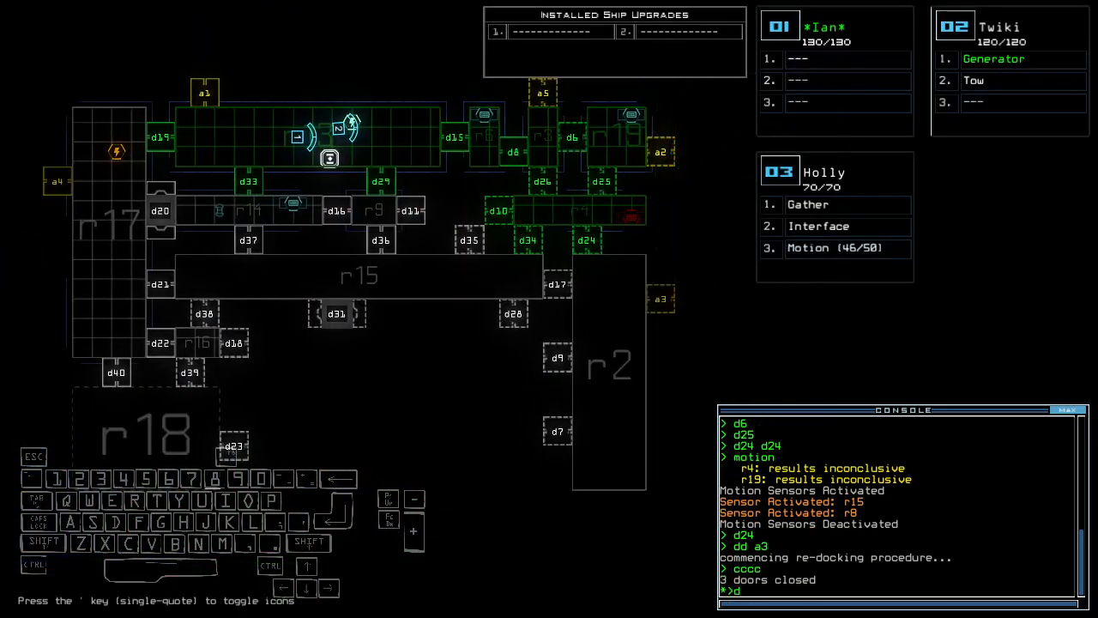
{"action": "type", "text": "navigate"}
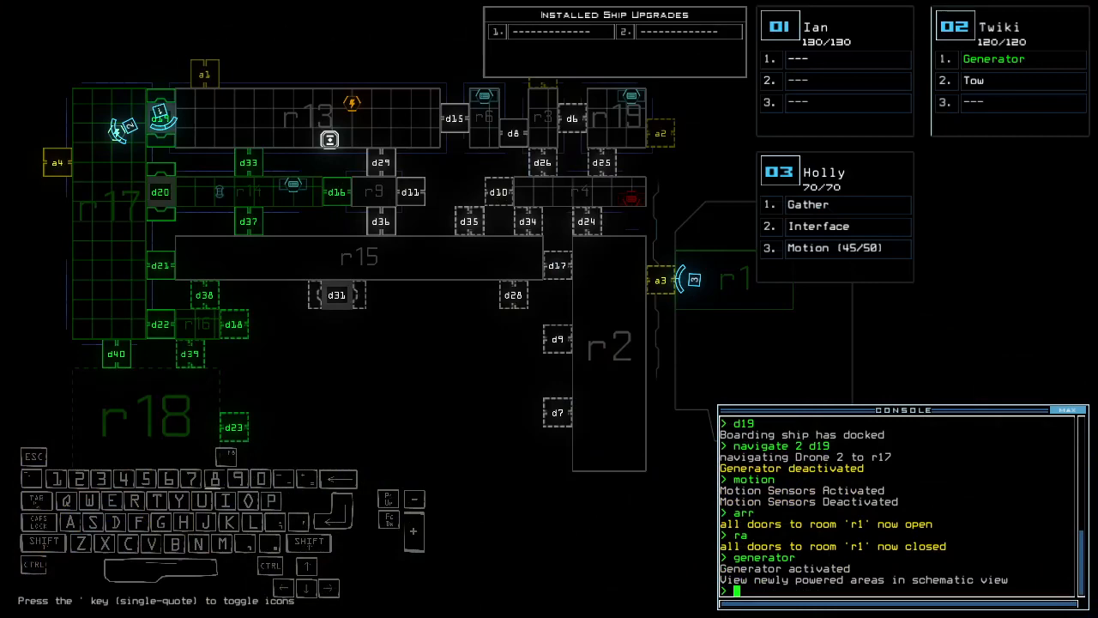
- Begin a dd re-dock command to move the ship to another airlock
{"action": "type", "text": "dd a"}
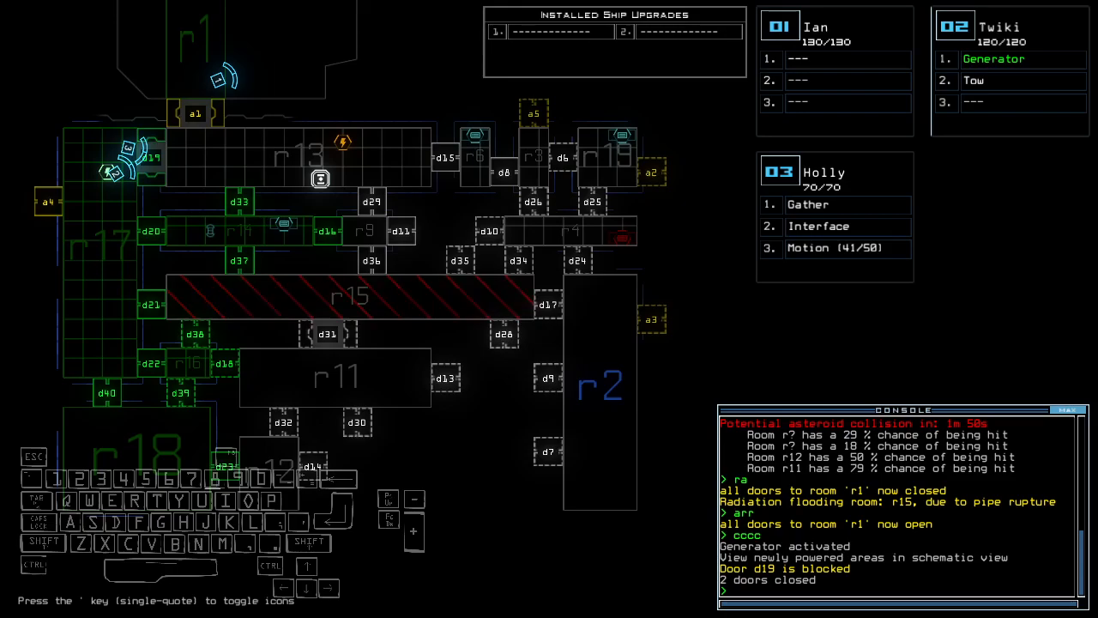
- Close door d39 to seal off the nearby rooms
{"action": "type", "text": "d39"}
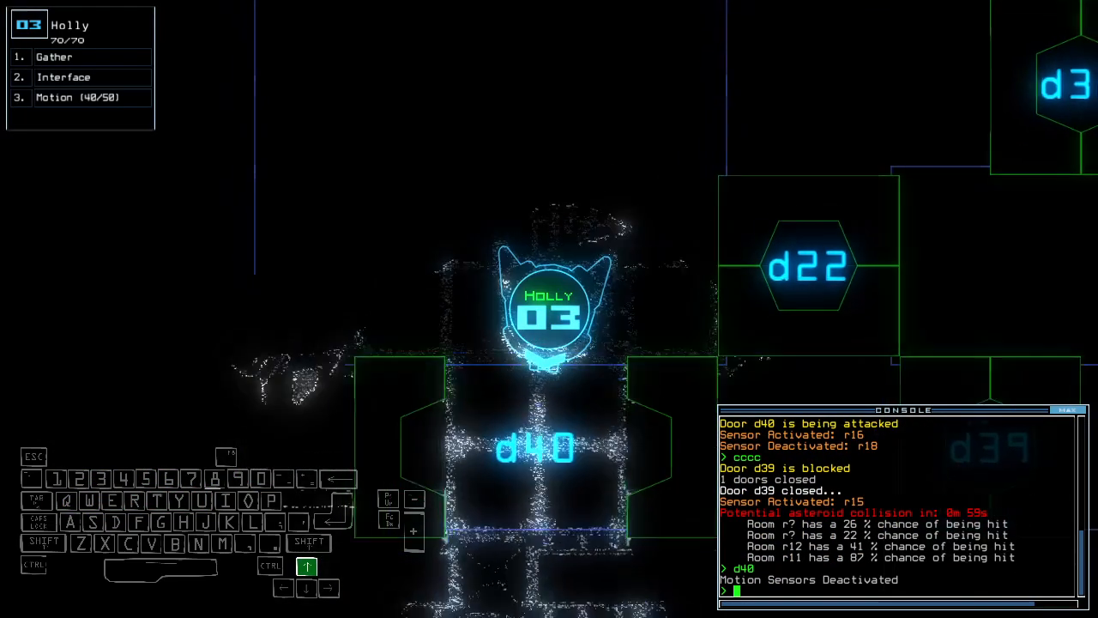
- Run a motion scan, detecting movement in room r16
{"action": "key", "text": "m"}
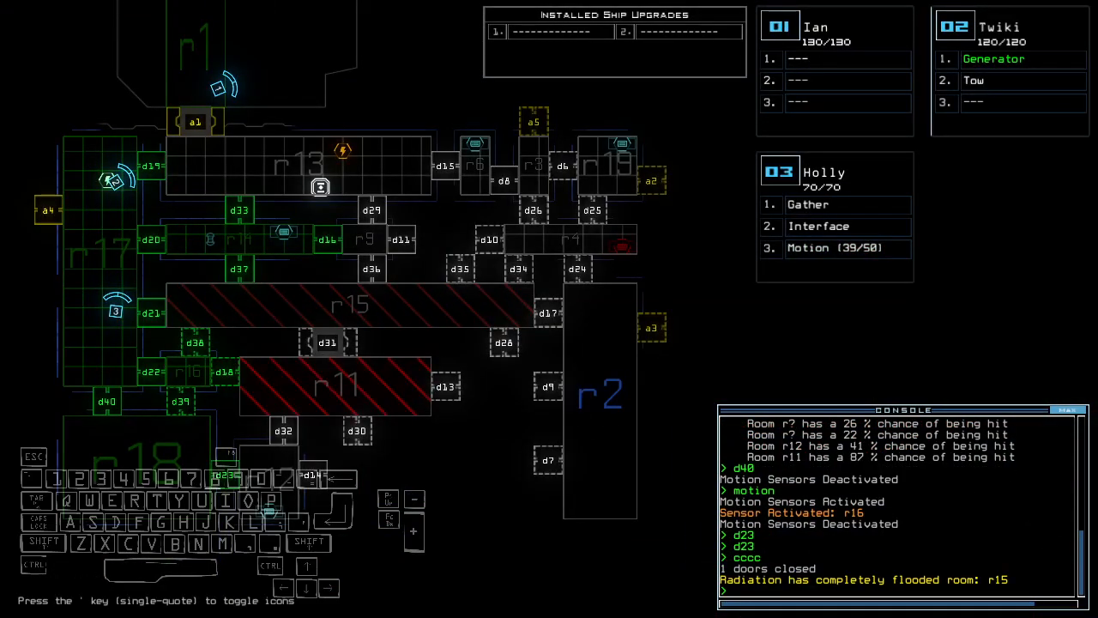
- Toggle door d39 while drones head toward room r13
{"action": "type", "text": "d39"}
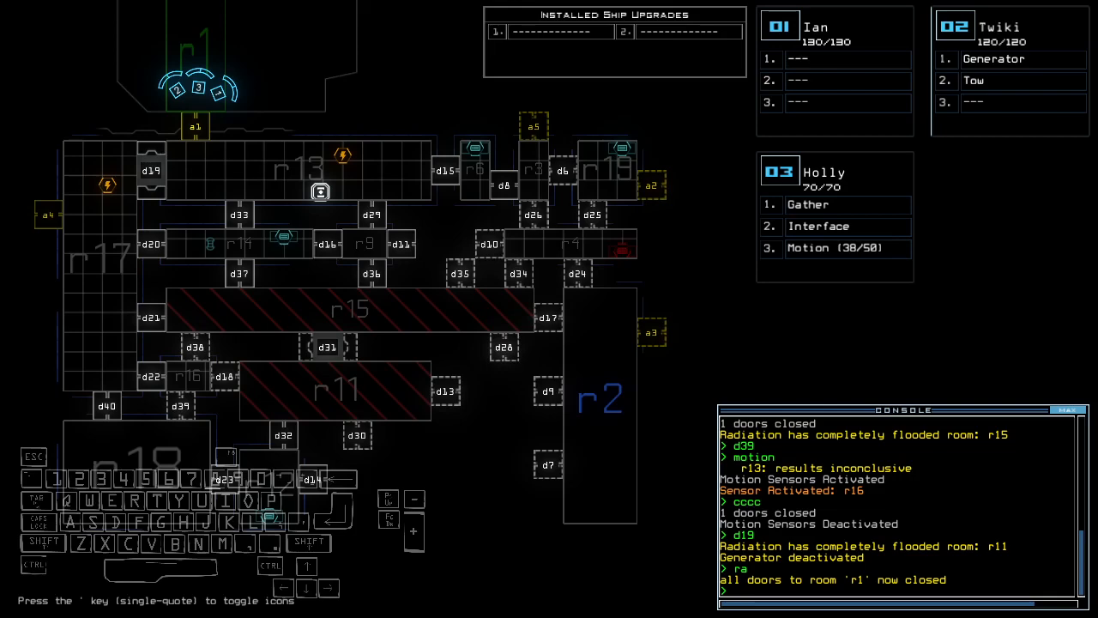
{"action": "mouse_move", "coordinate": [446, 209]}
{"action": "type", "text": "d6"}
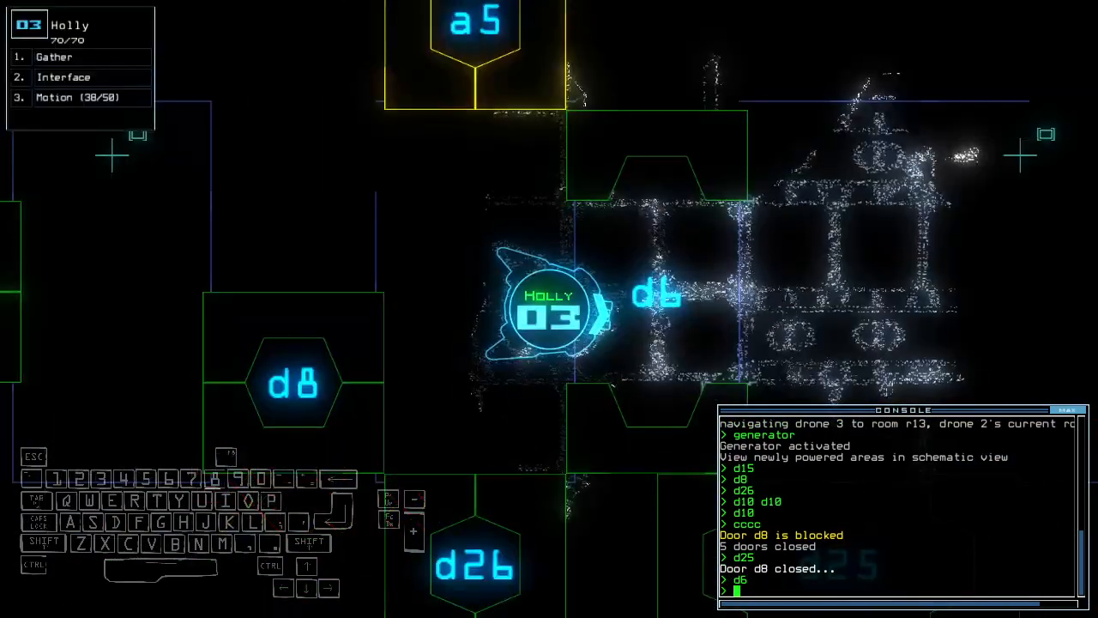
- Vent room r19 to space through airlock a2
{"action": "type", "text": "vacuum r19 a2"}
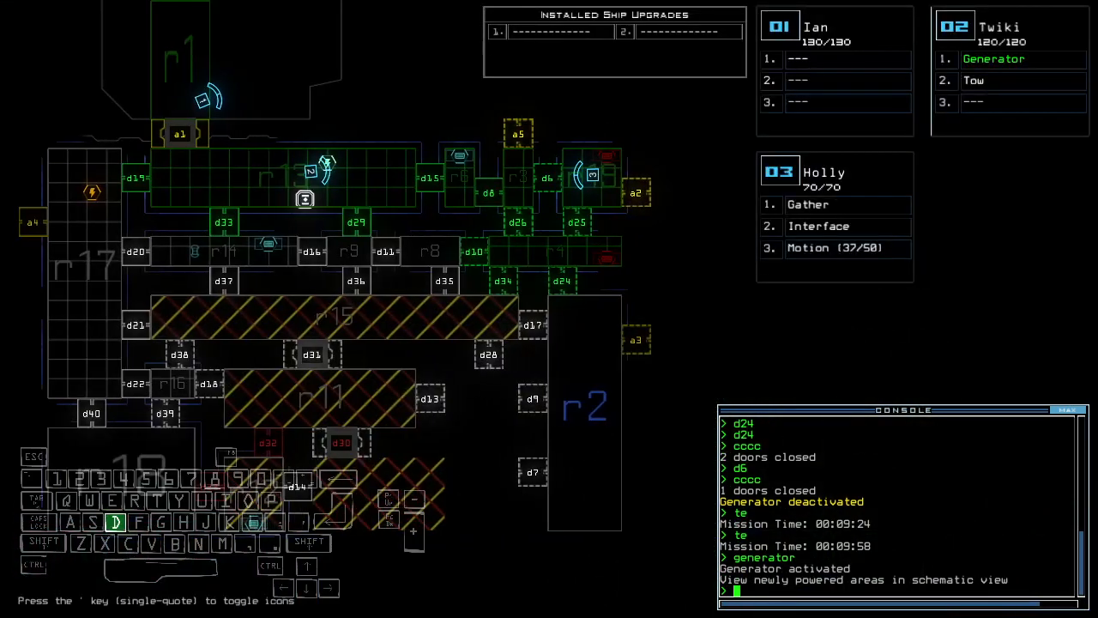
- Re-dock the boarding ship at airlock a2 with dd a2
{"action": "type", "text": "dd a2"}
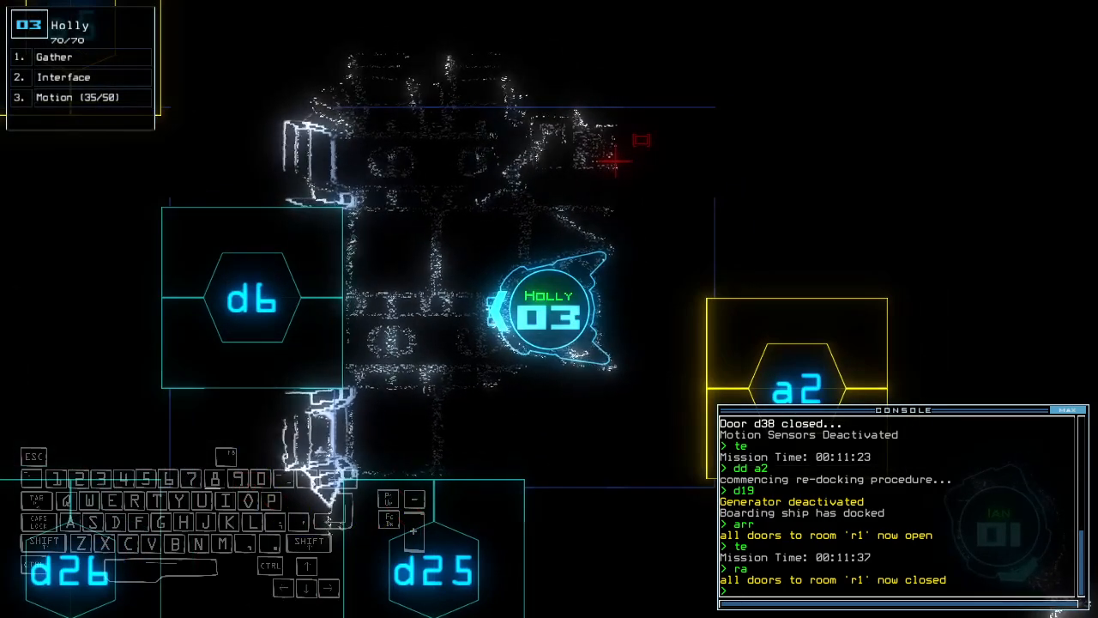
{"action": "key", "text": "Escape"}
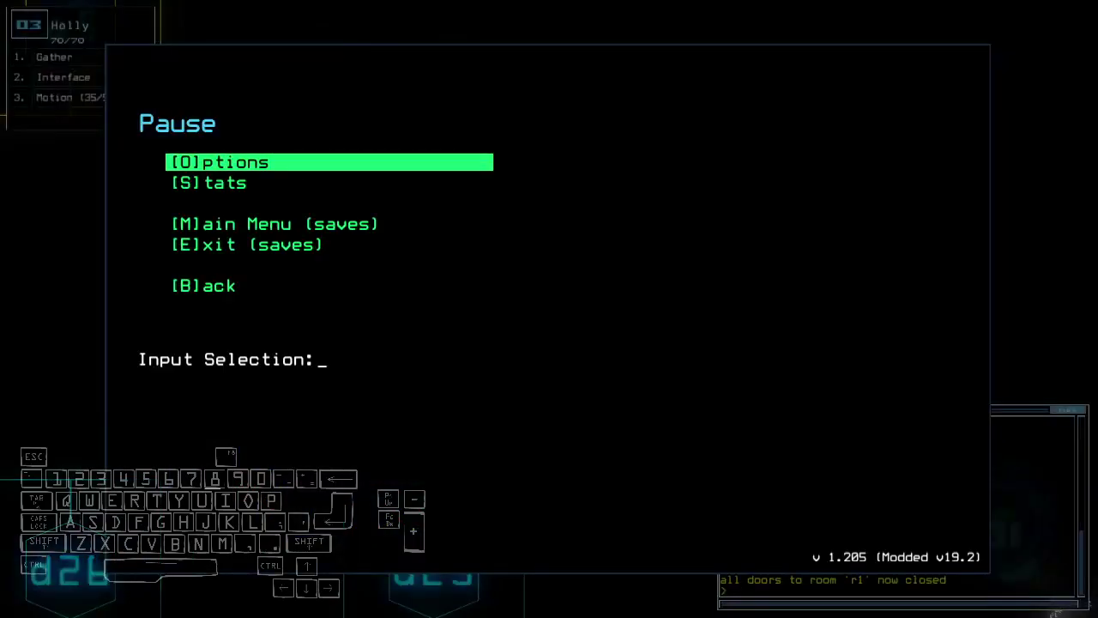
{"action": "key", "text": "b"}
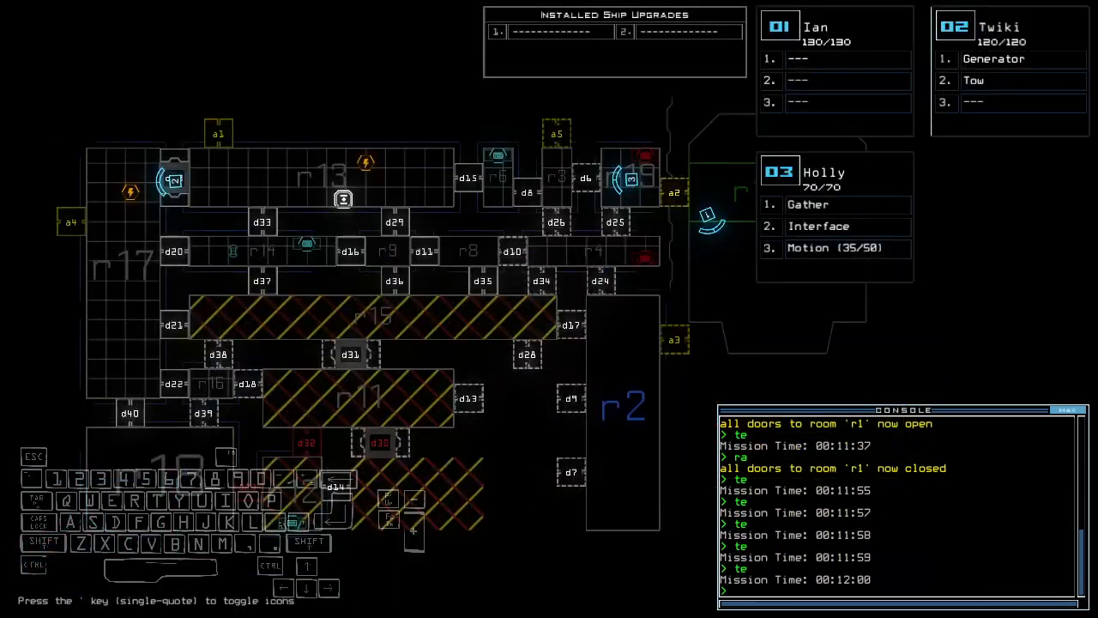
- Re-dock the boarding ship at airlock a1, then at airlock a4
{"action": "type", "text": "dd a1"}
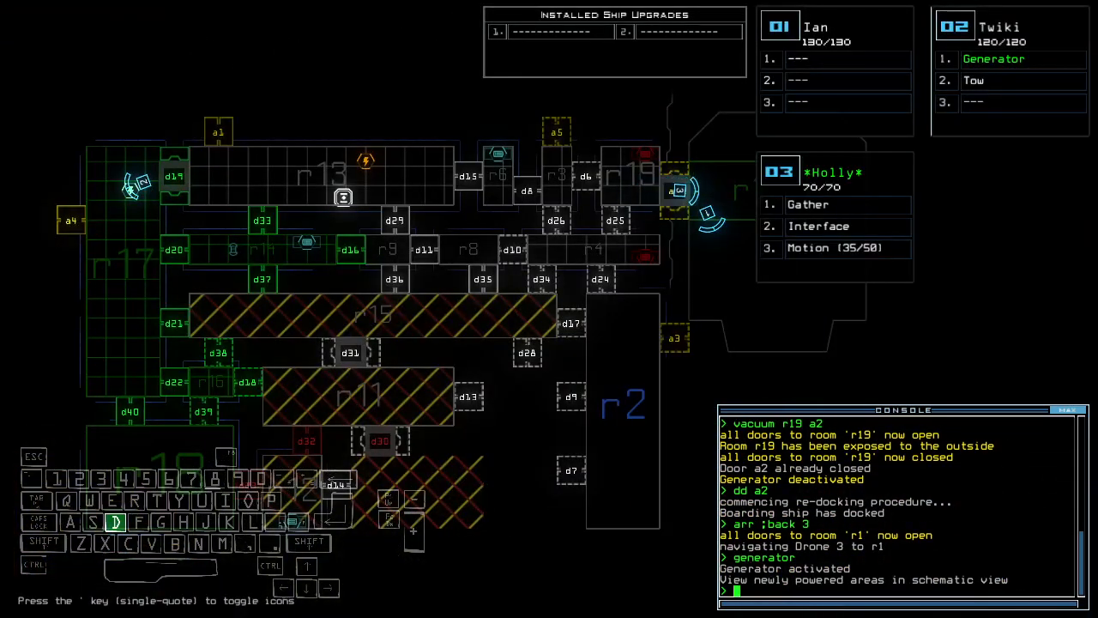
{"action": "type", "text": "dd a4"}
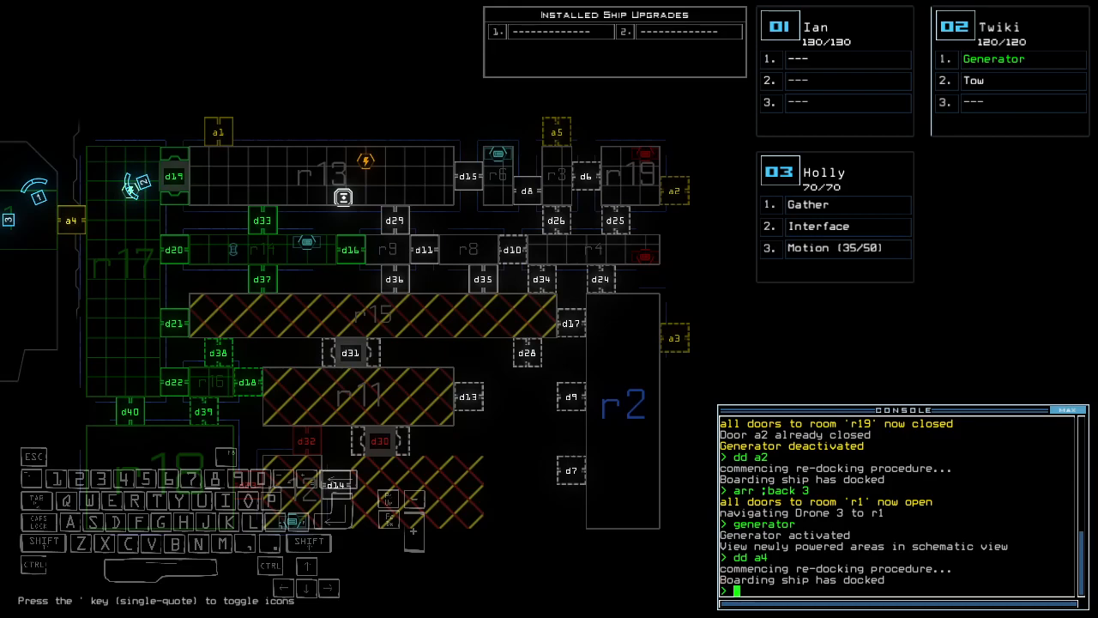
- Operate door d38 so Holly heads toward airlock a4, then door d22
{"action": "type", "text": "d38"}
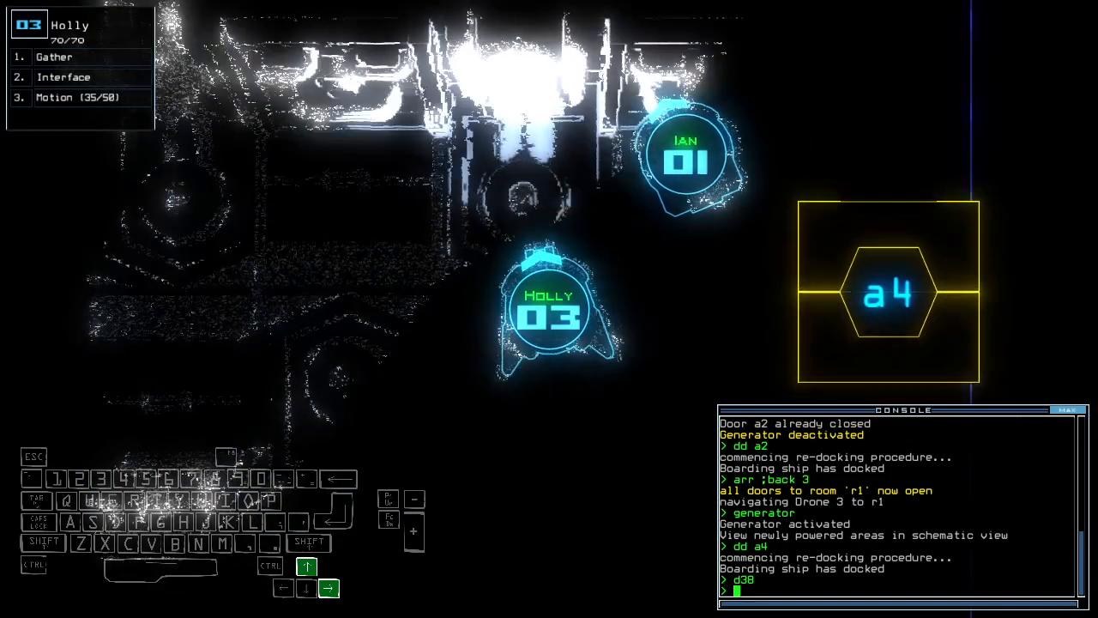
{"action": "key", "text": "Return"}
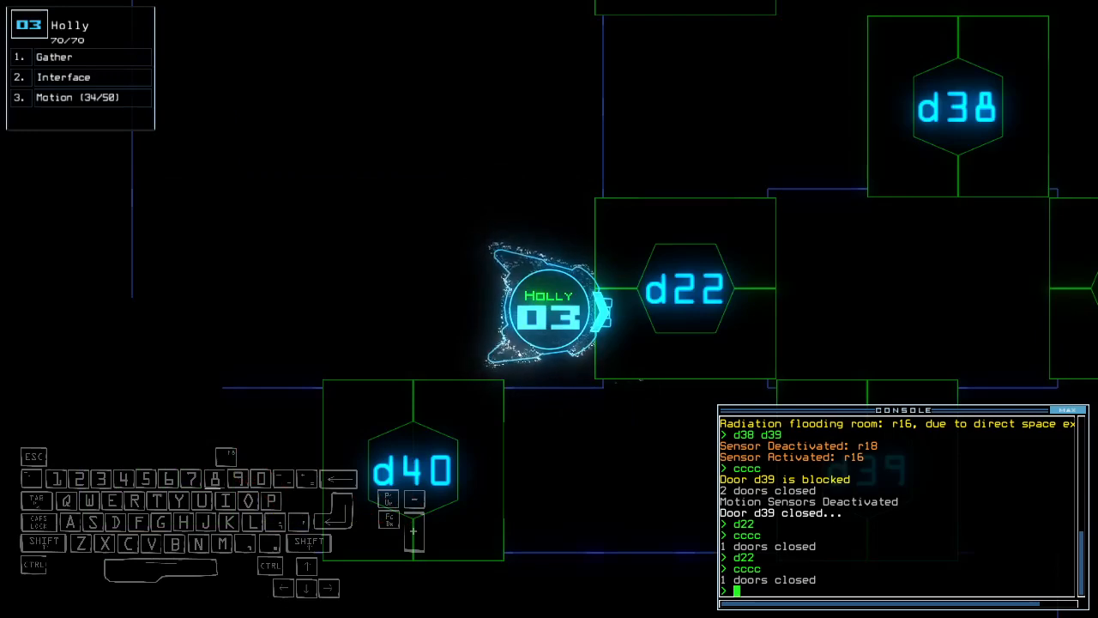
{"action": "type", "text": "d22"}
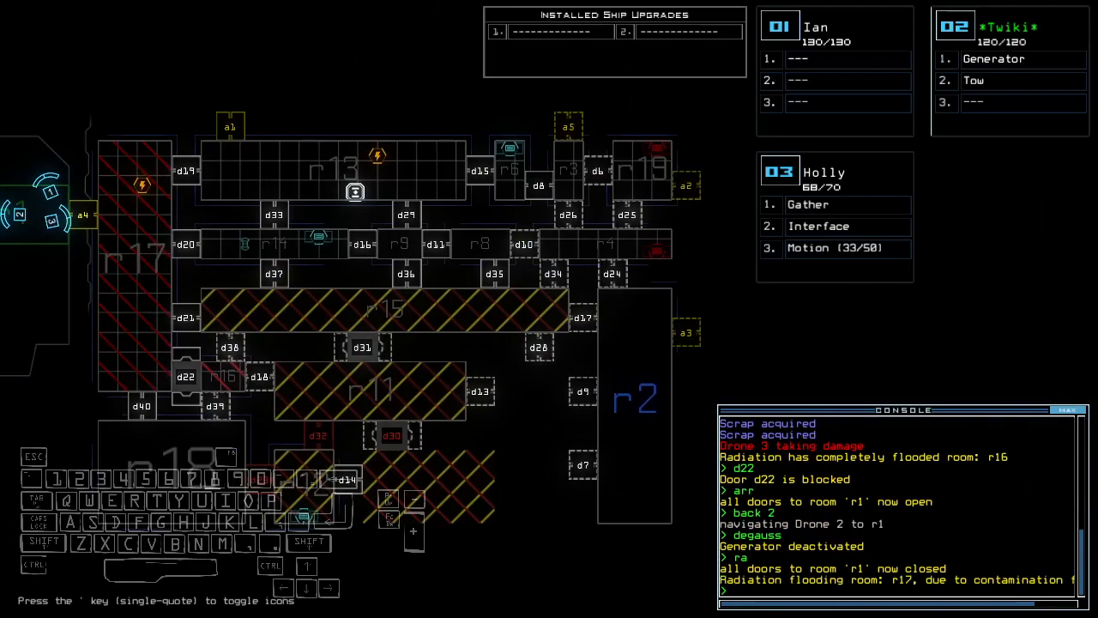
- Enter the dock commands 'dd a3' and 'a4;dd' to re-dock at airlock a3
{"action": "type", "text": "dd a3"}
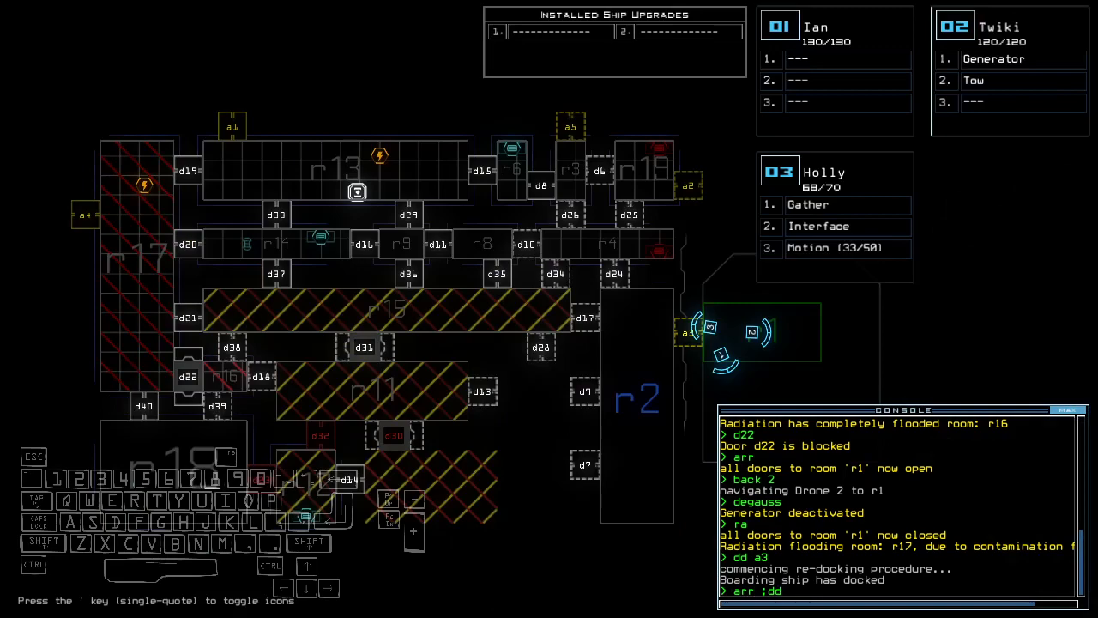
{"action": "type", "text": "a4;dd"}
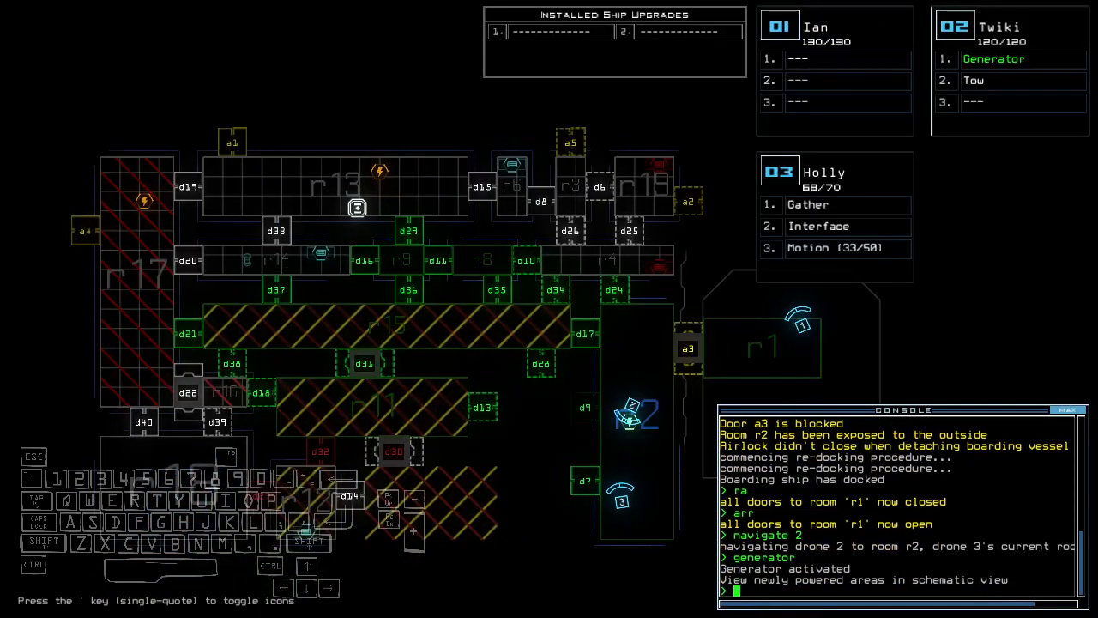
- Open door d31, enter 'xx r', and open door d7
{"action": "type", "text": "d31"}
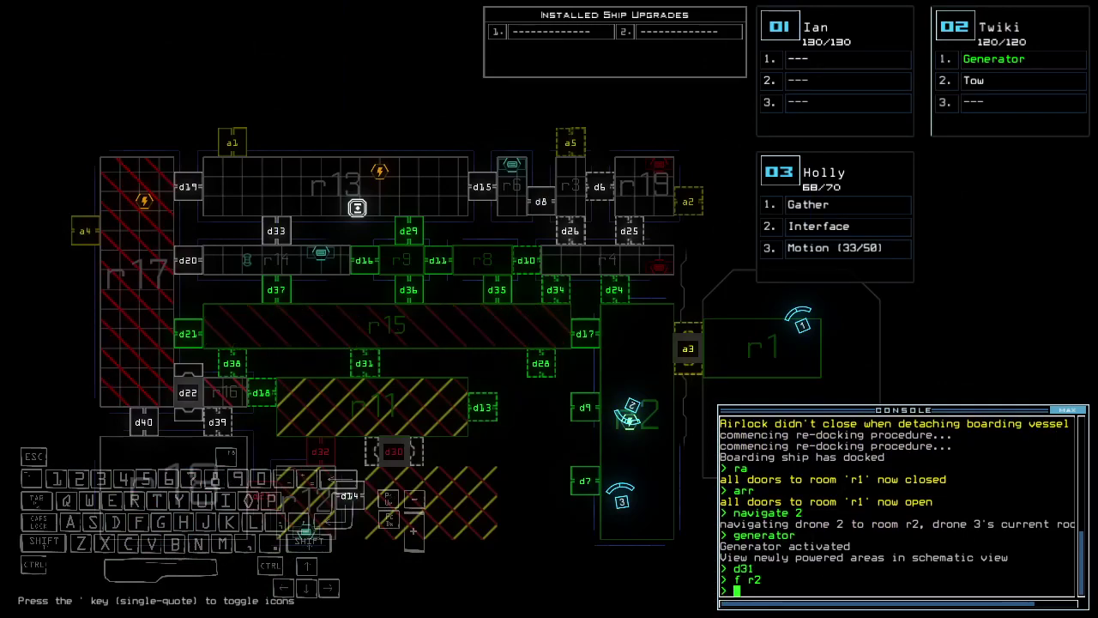
{"action": "type", "text": "xx r"}
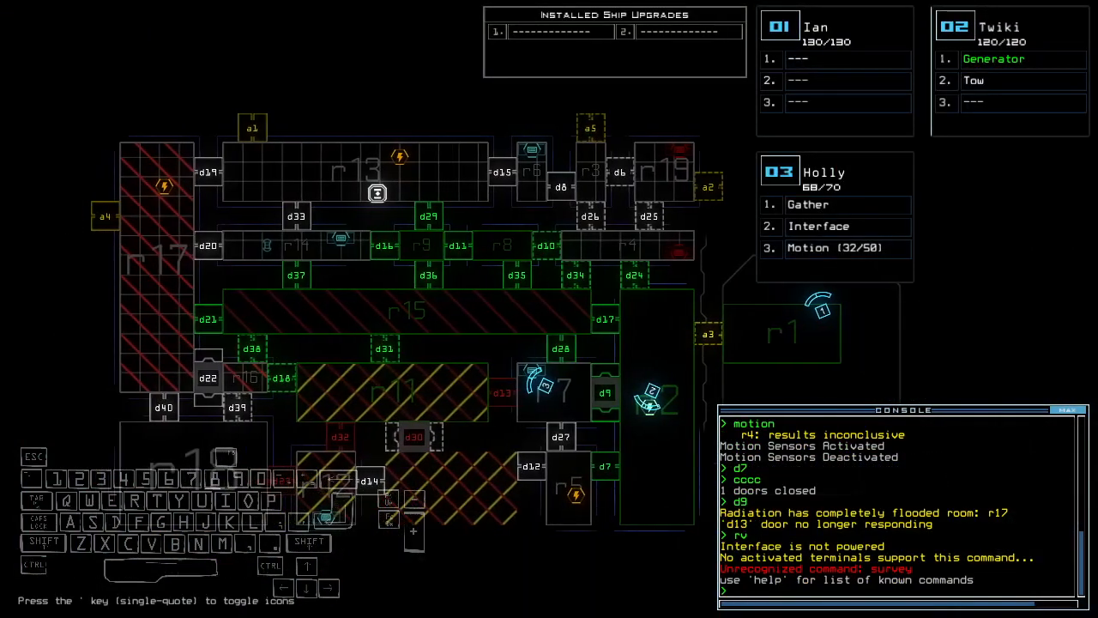
{"action": "type", "text": "d7"}
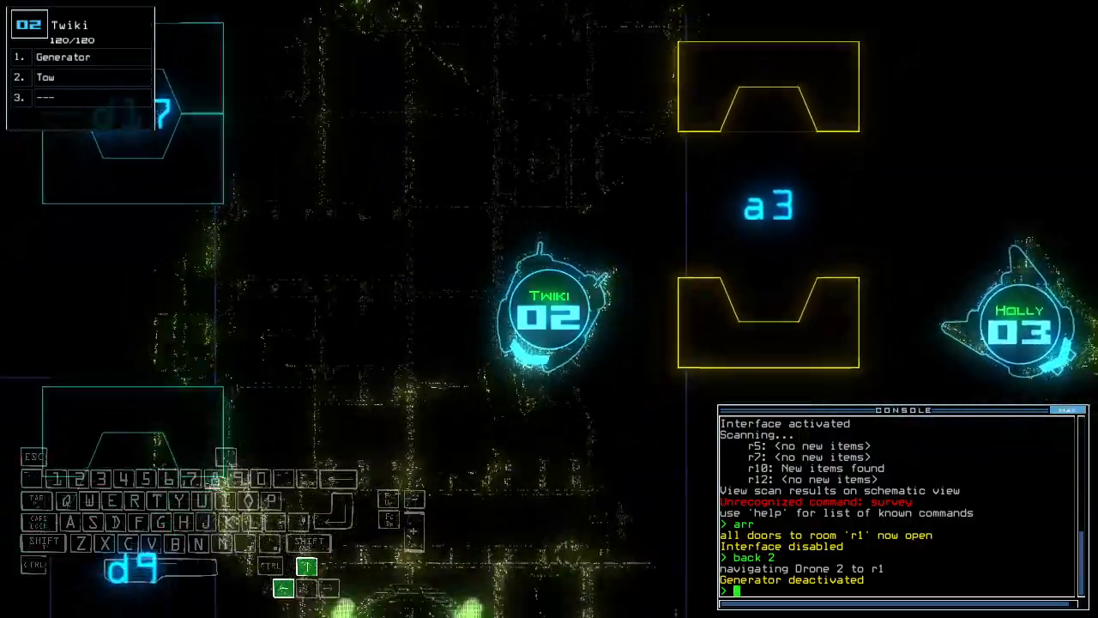
- Reactivate the derelict's generator with the 'generator' command
{"action": "type", "text": "generator"}
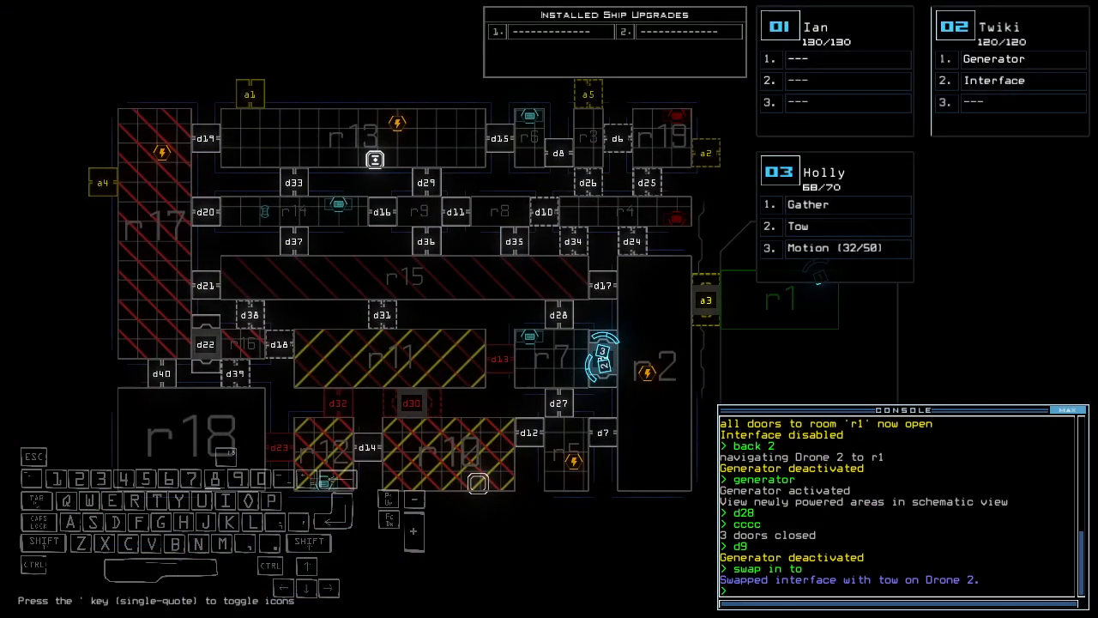
- Check the derelict status, power the generator, and operate door d10
{"action": "type", "text": "status"}
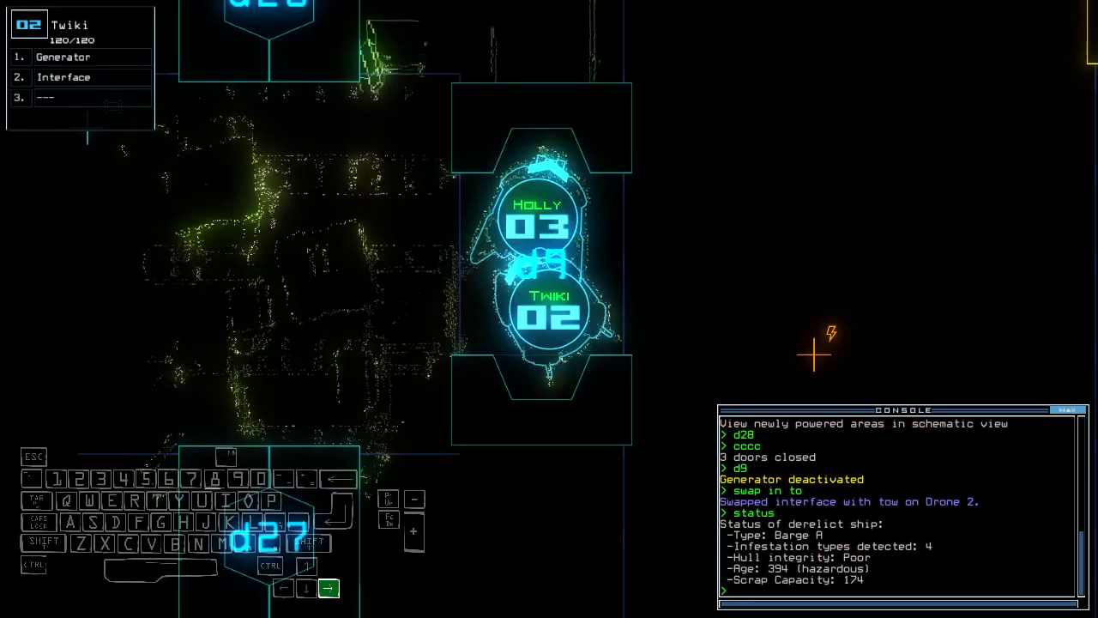
{"action": "type", "text": "generator"}
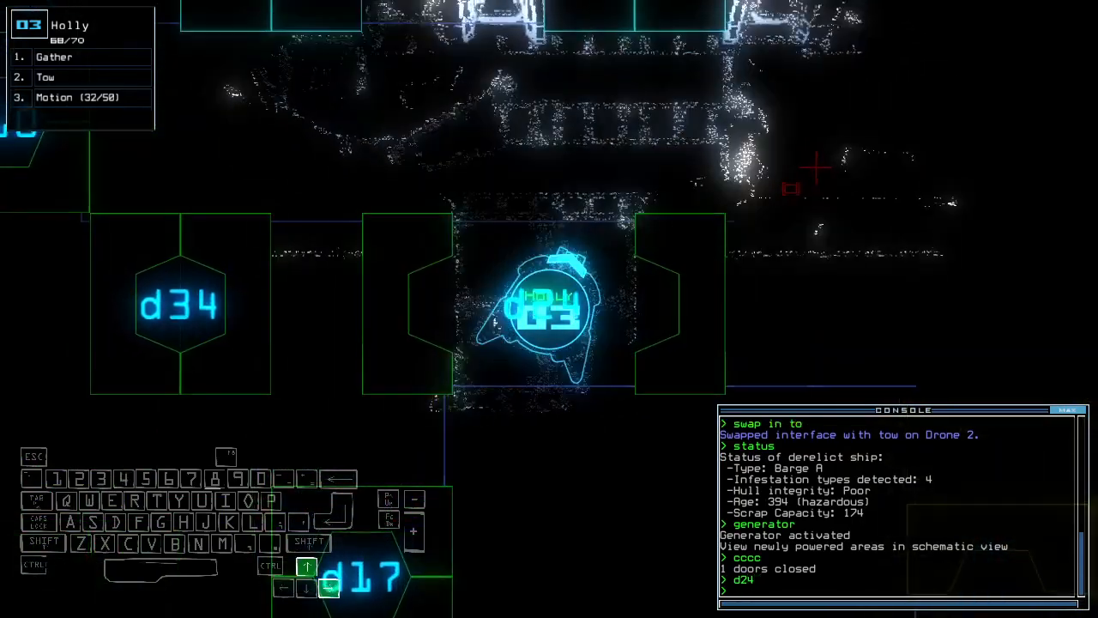
{"action": "type", "text": "d10"}
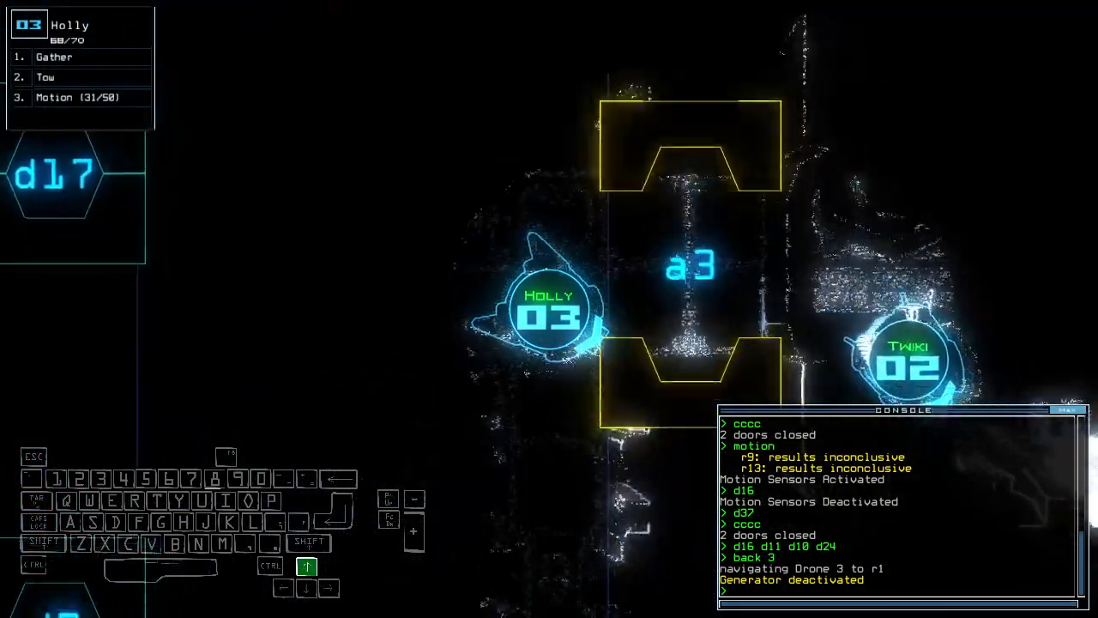
{"action": "key", "text": "r"}
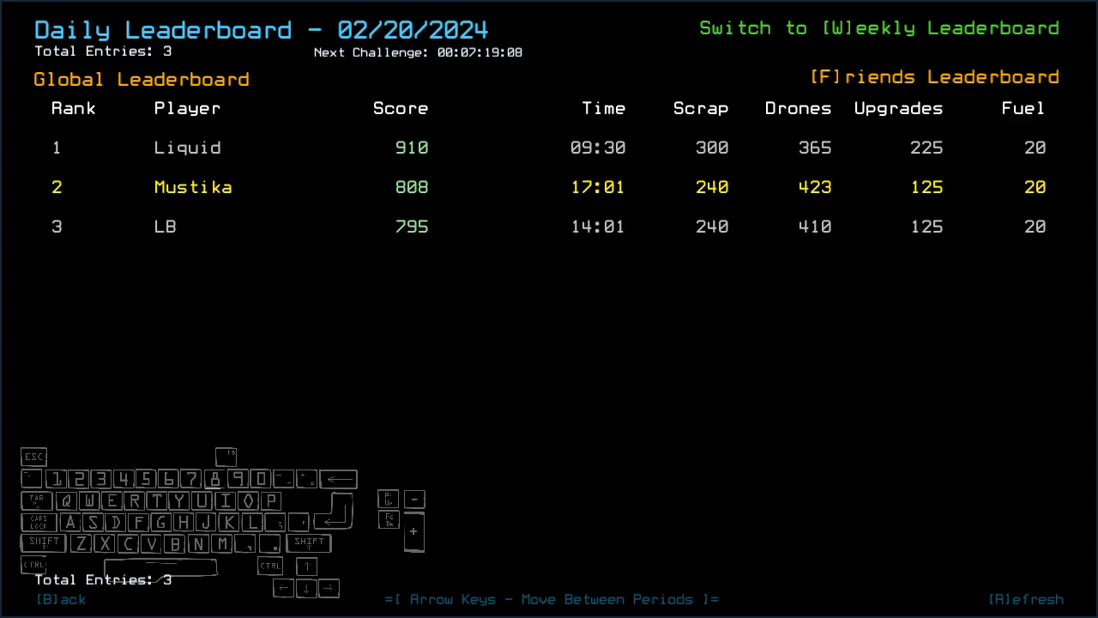
- Back out of the Daily Leaderboard screen with Escape
{"action": "key", "text": "esc"}
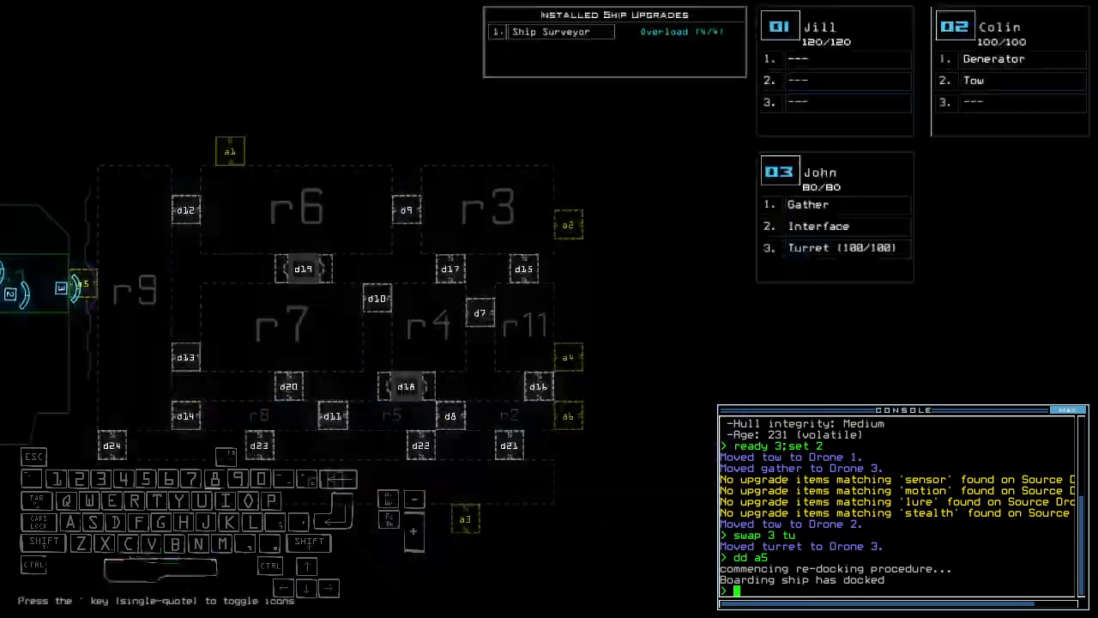
- Enter the 'dd a' dock command to dock the ship at airlock a5
{"action": "type", "text": "dd a"}
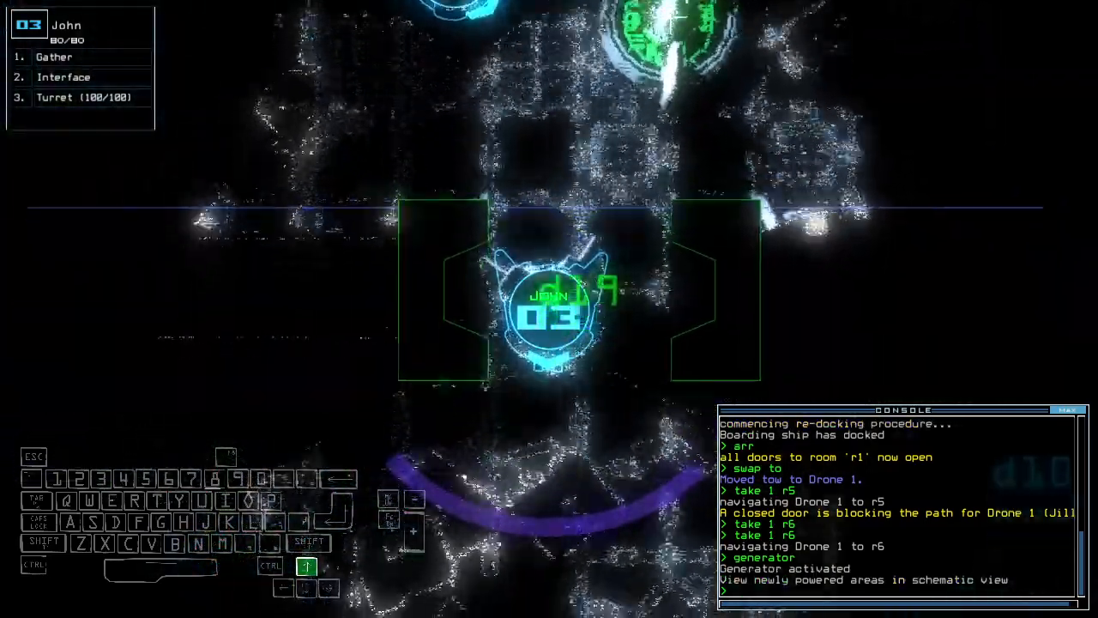
- Operate doors d19 and d10, then fire drone 3's turret
{"action": "type", "text": "d19"}
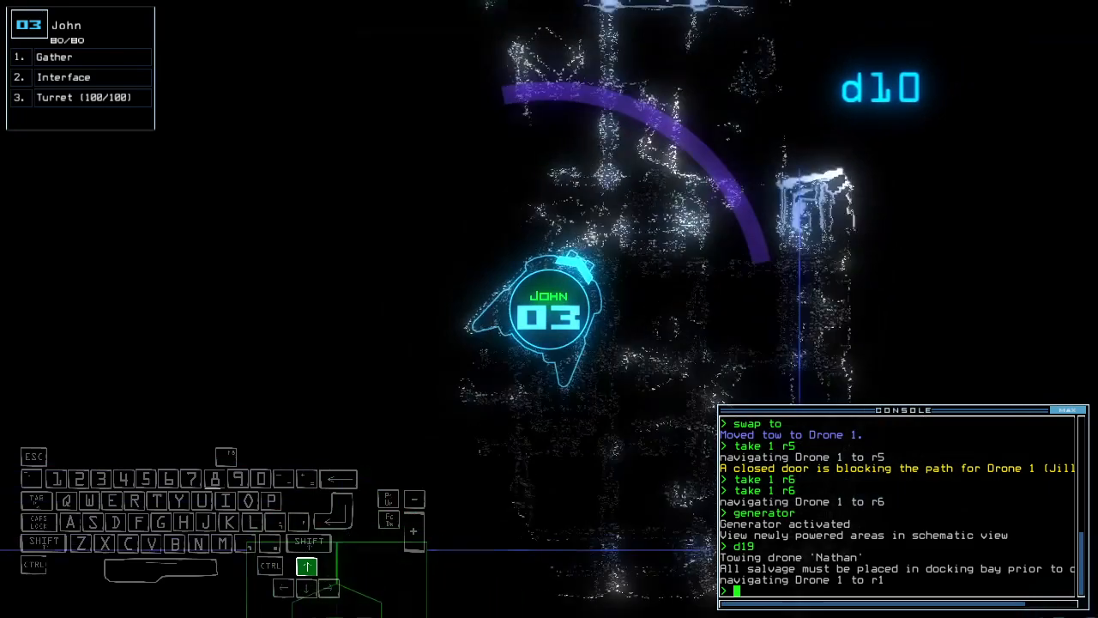
{"action": "type", "text": "d10"}
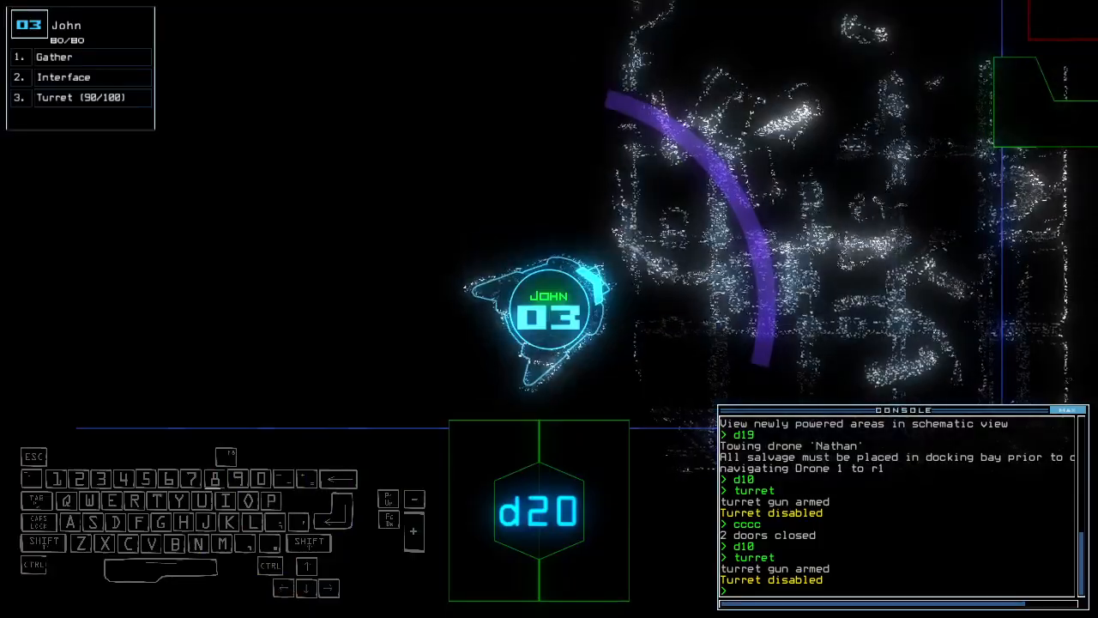
{"action": "key", "text": "up"}
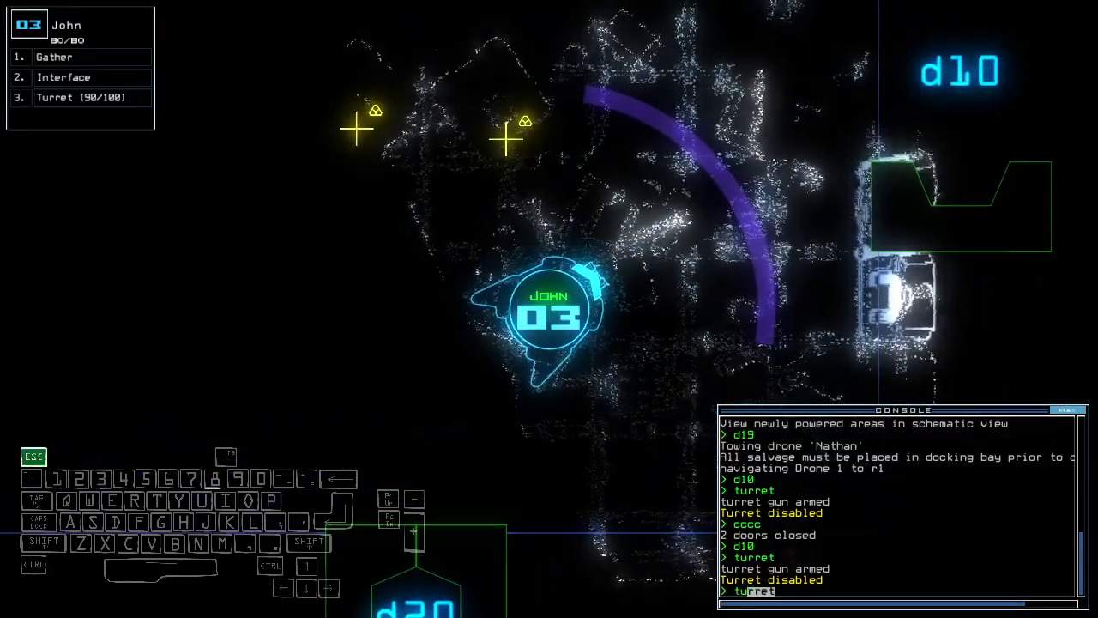
{"action": "type", "text": "t"}
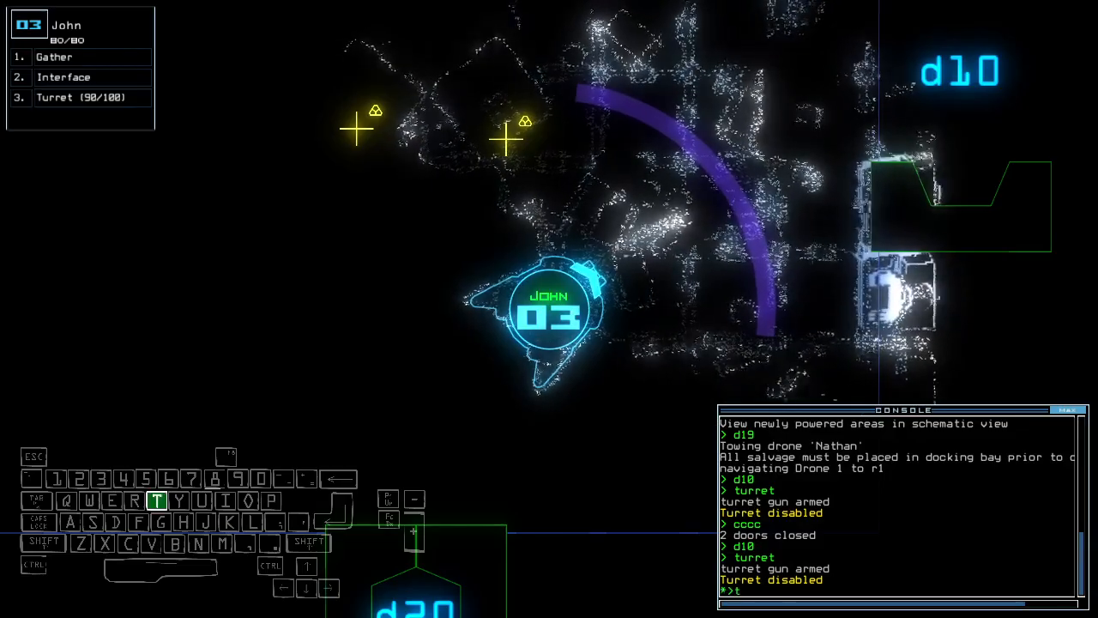
{"action": "type", "text": "turret"}
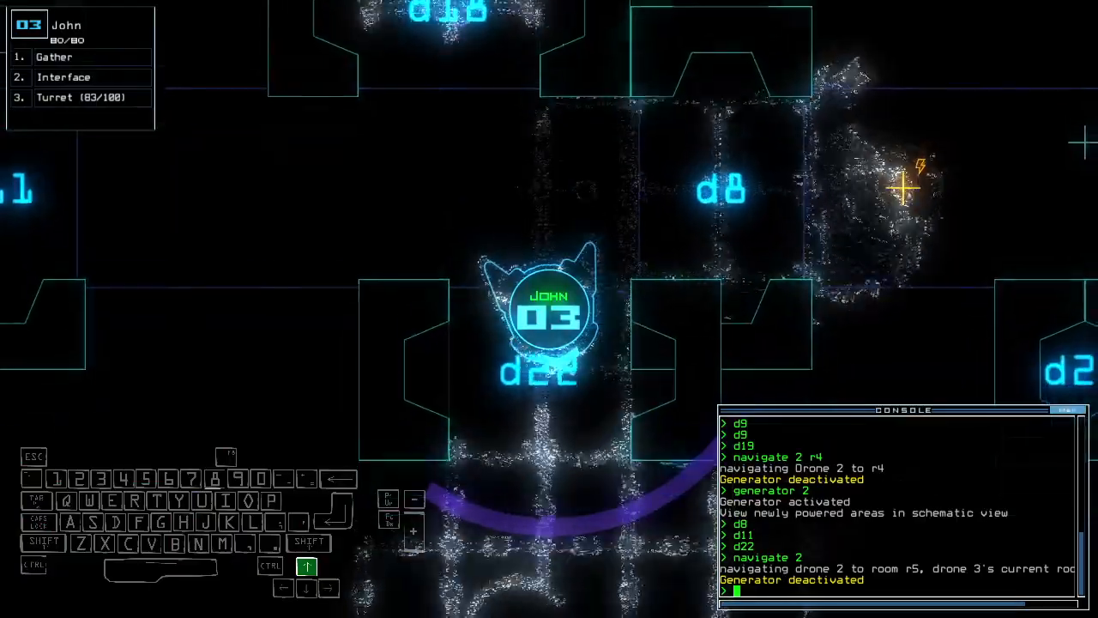
- Fire the turret again with the 'turret' command
{"action": "type", "text": "turret"}
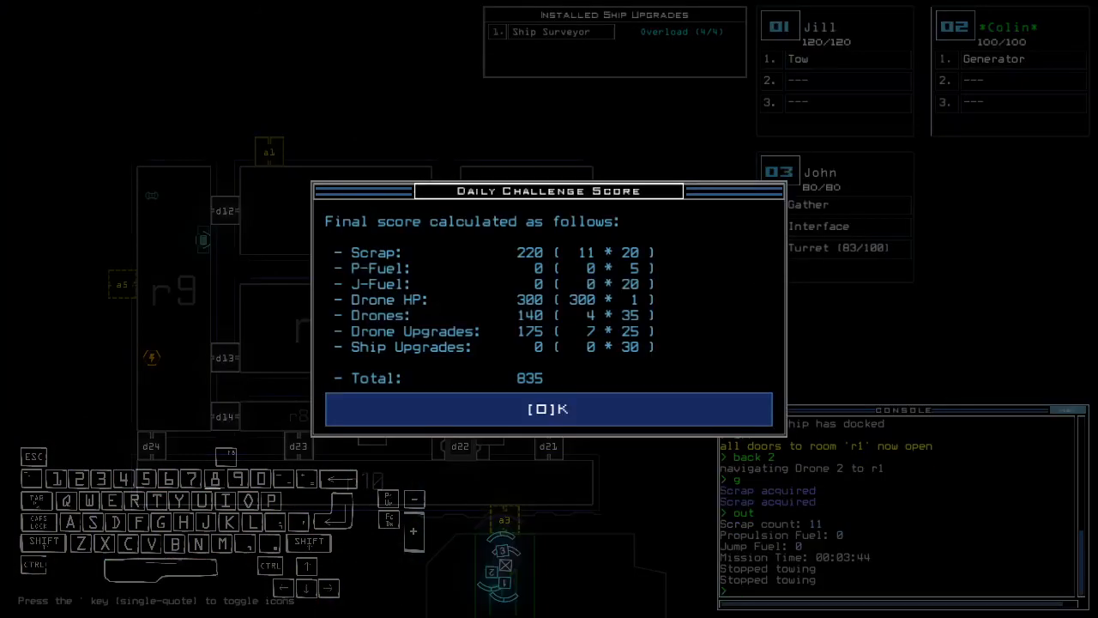
- Accept the 835-point Daily Challenge Score to reach the Modded Daily leaderboard
{"action": "left_click", "coordinate": [548, 408]}
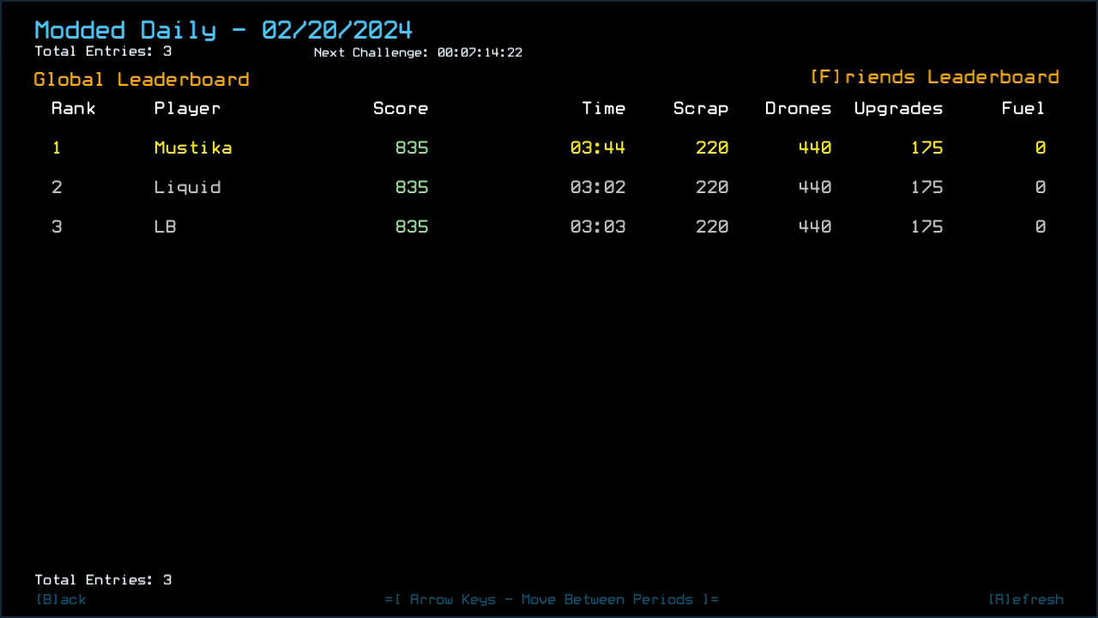
{"action": "mouse_move", "coordinate": [236, 370]}
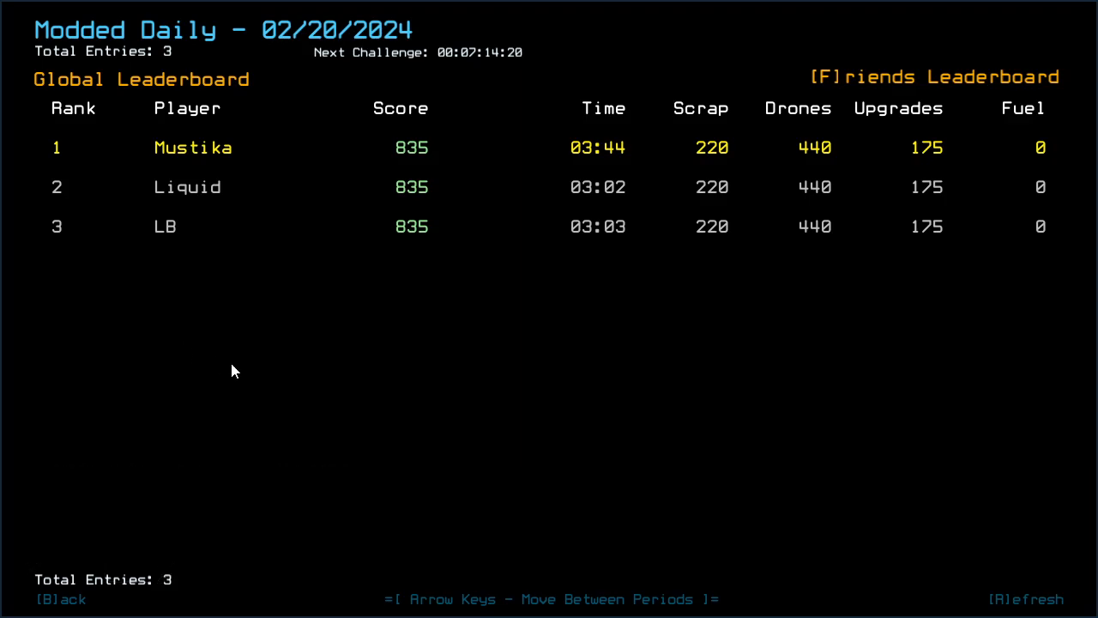